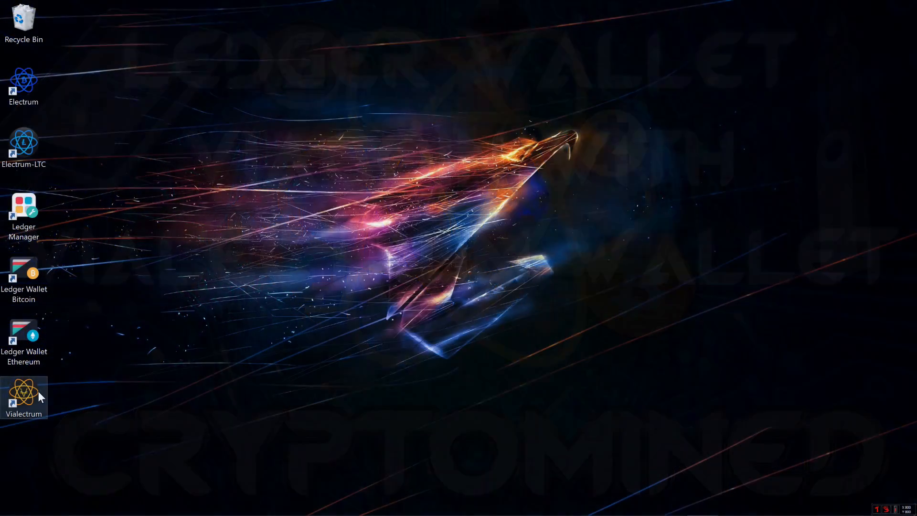
Launch Vialectrum from its desktop shortcut to bring up the setup wizard.
double_click(23, 392)
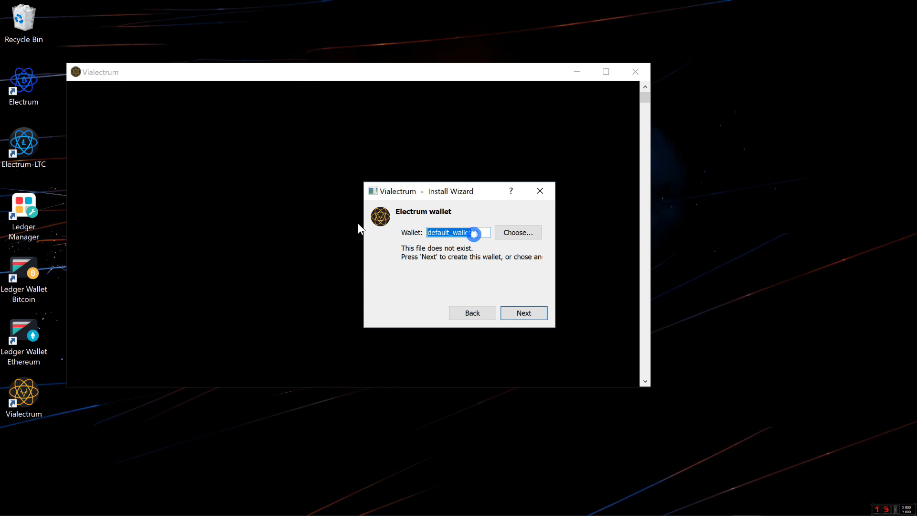
Create wallet 'ledger' as a standard wallet from the Ledger device, using account 0.
text(ledger)
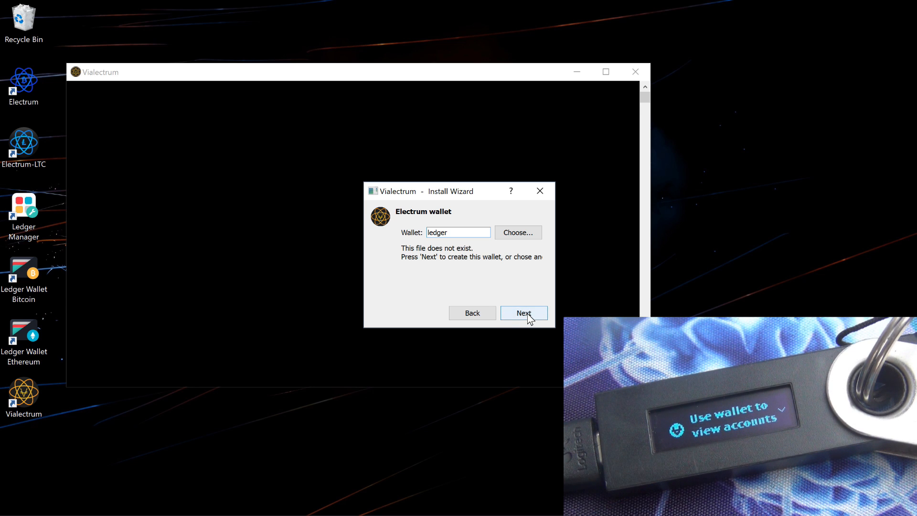
click(522, 312)
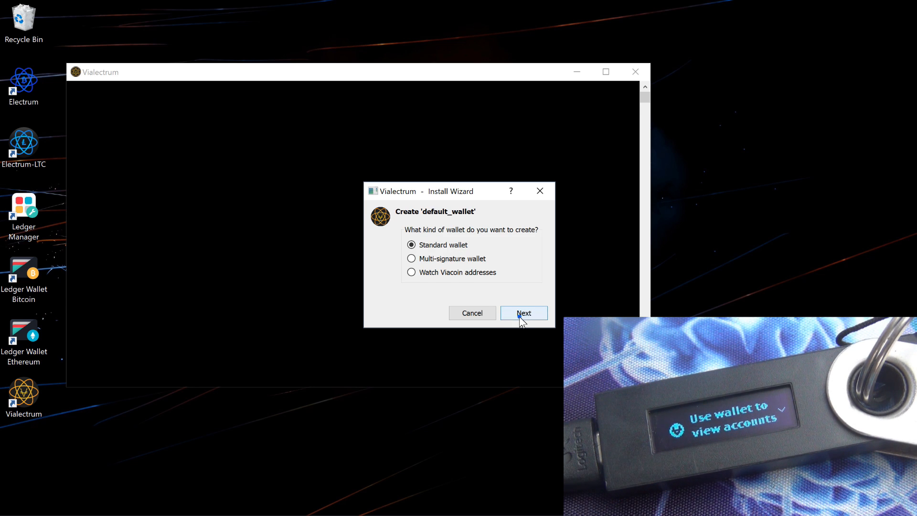
click(522, 312)
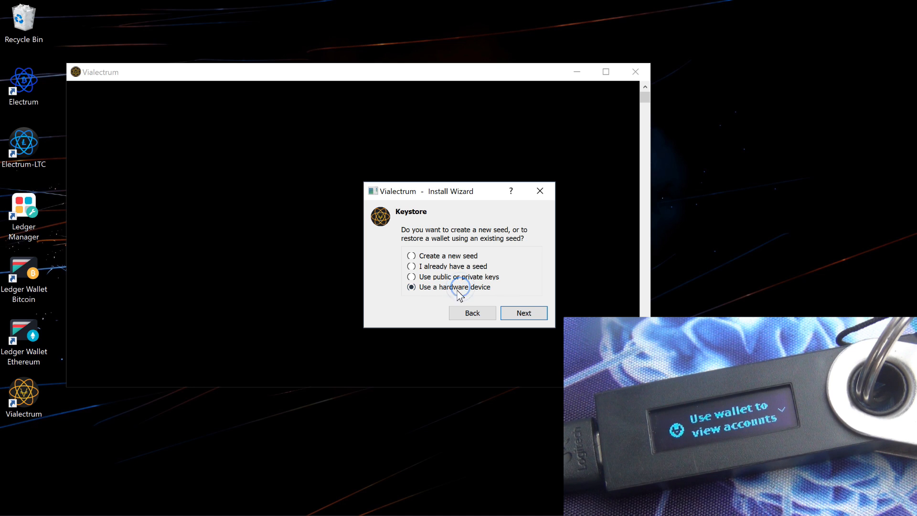
click(522, 312)
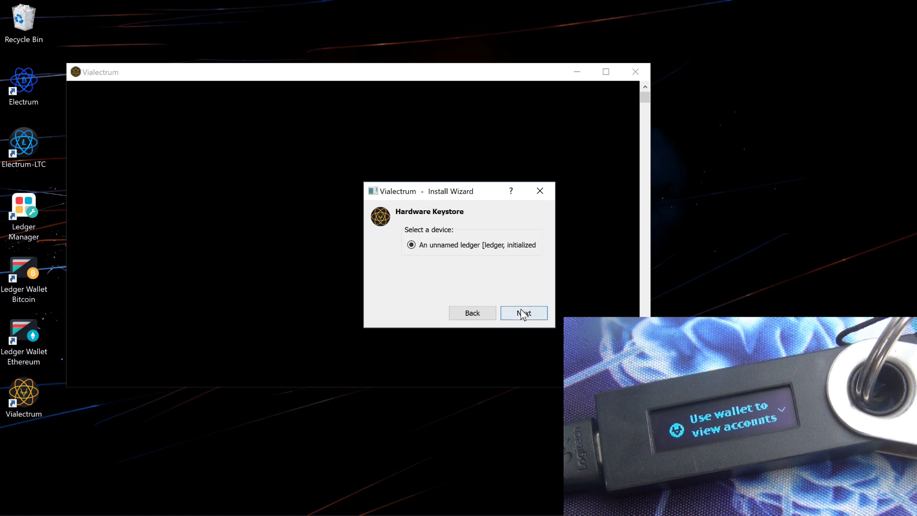
click(523, 312)
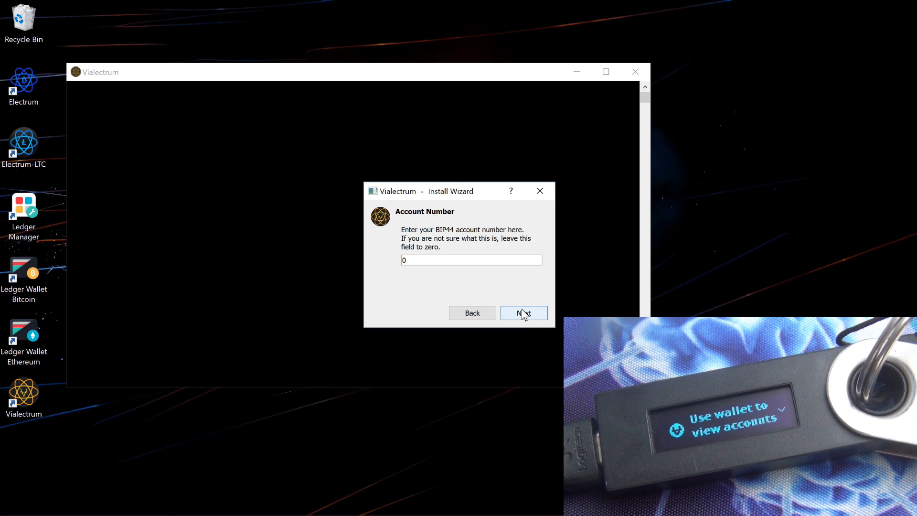
click(523, 313)
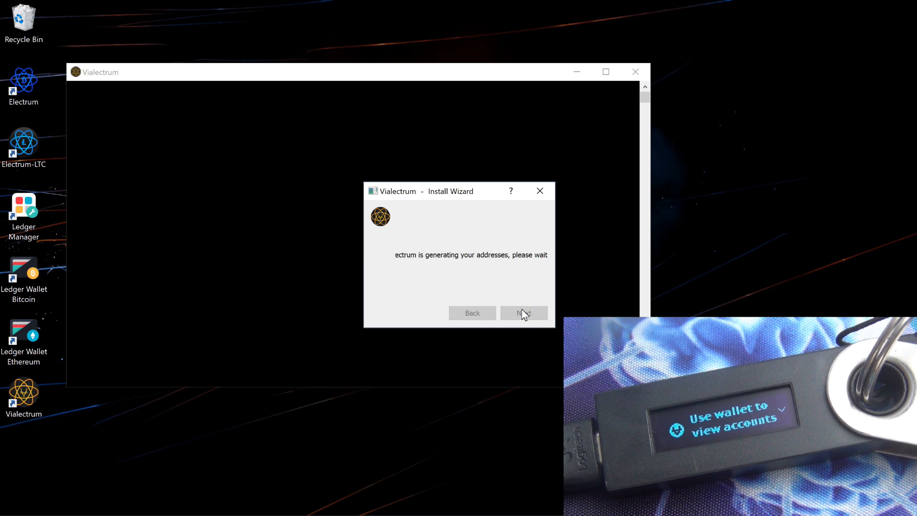
click(521, 313)
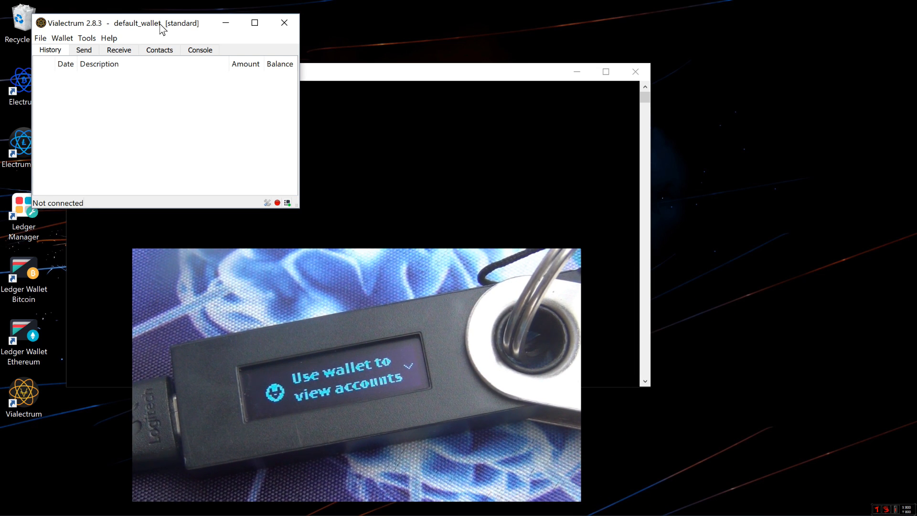
Reposition the wallet window and show the empty Send form with 0 VIA balance.
drag(164, 23, 222, 56)
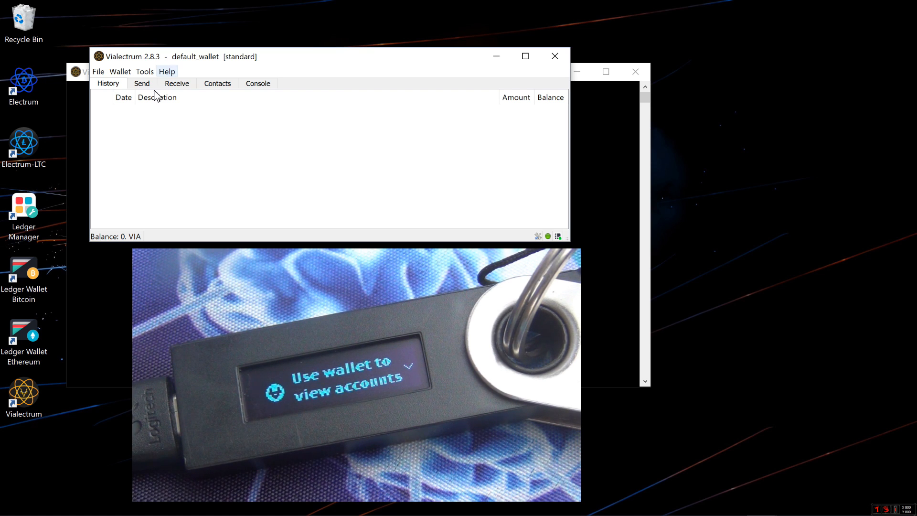
click(141, 83)
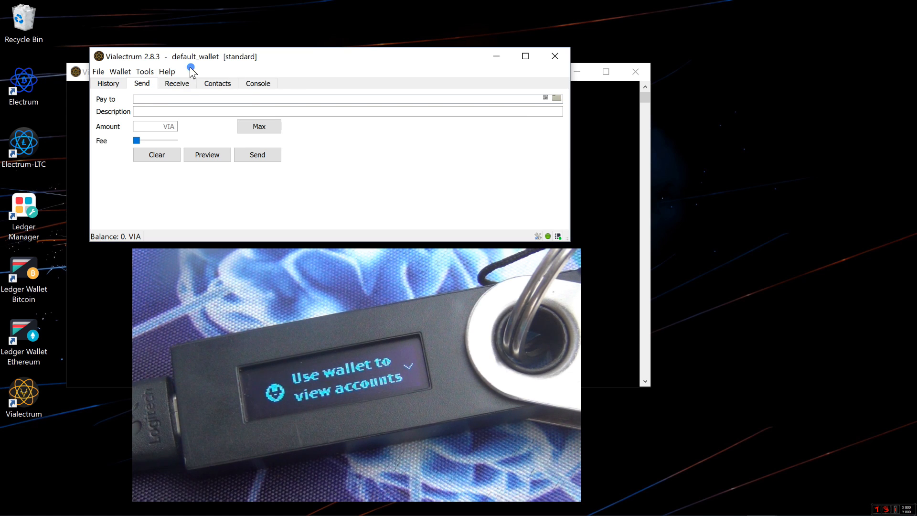
View the receiving address and QR code, then start a new contact and cancel.
click(177, 83)
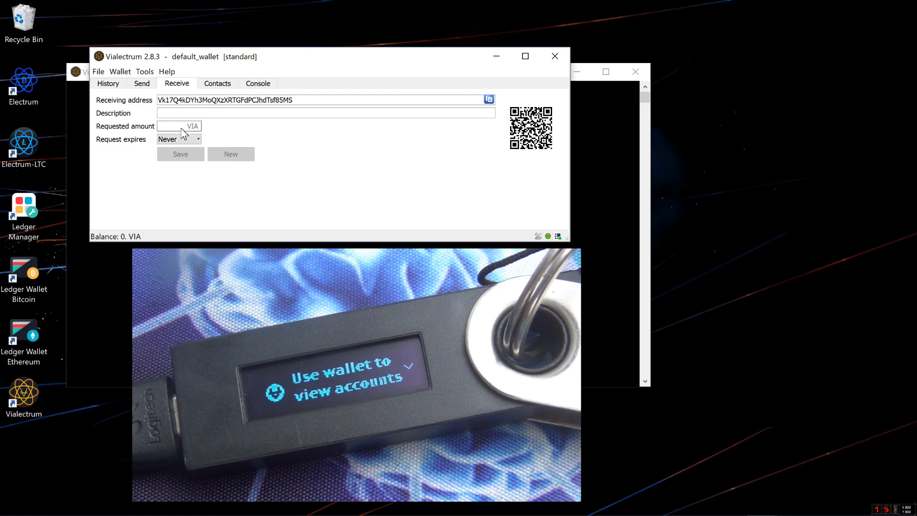
click(217, 83)
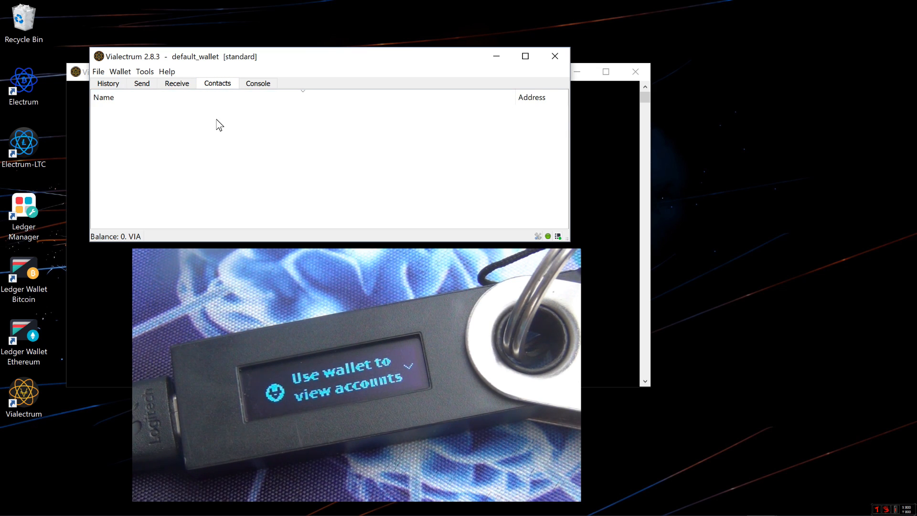
right_click(219, 122)
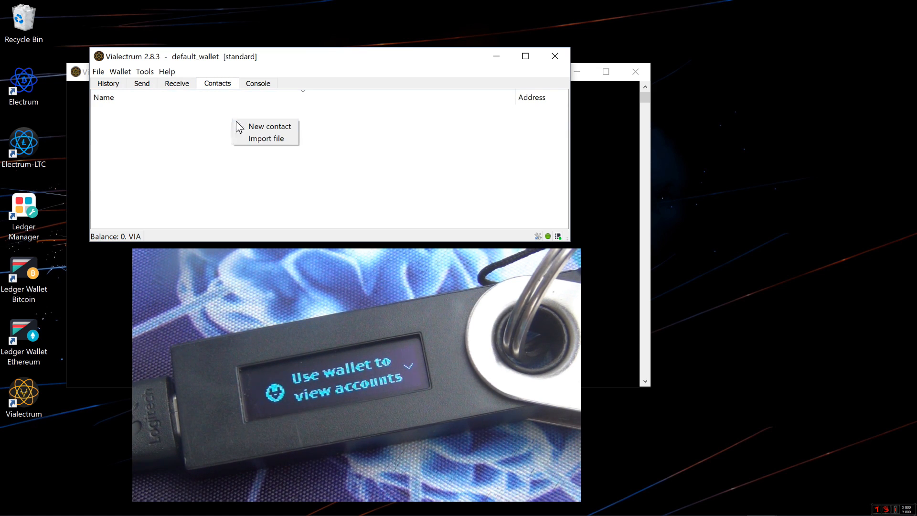
click(269, 126)
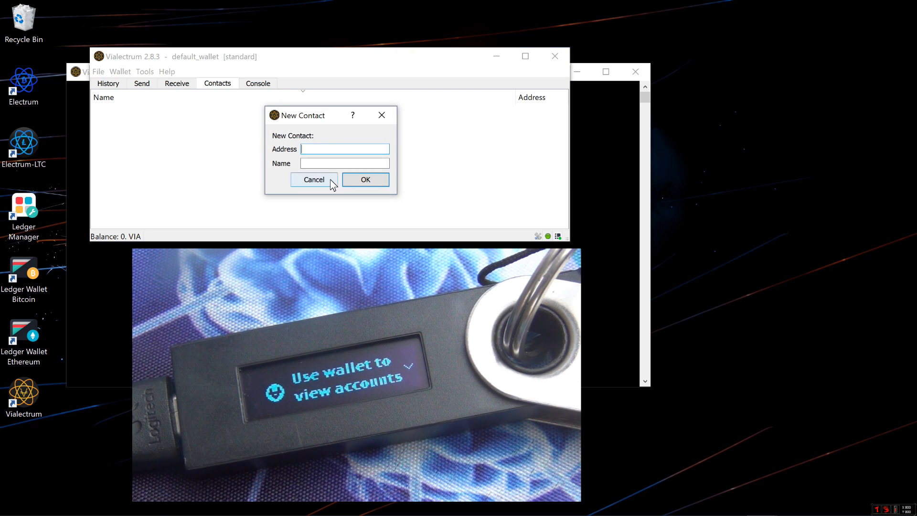
click(315, 179)
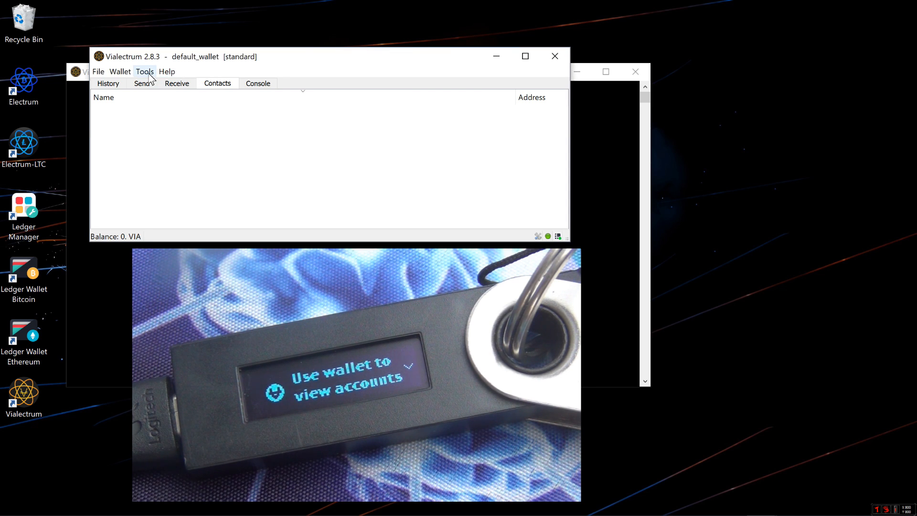
click(120, 72)
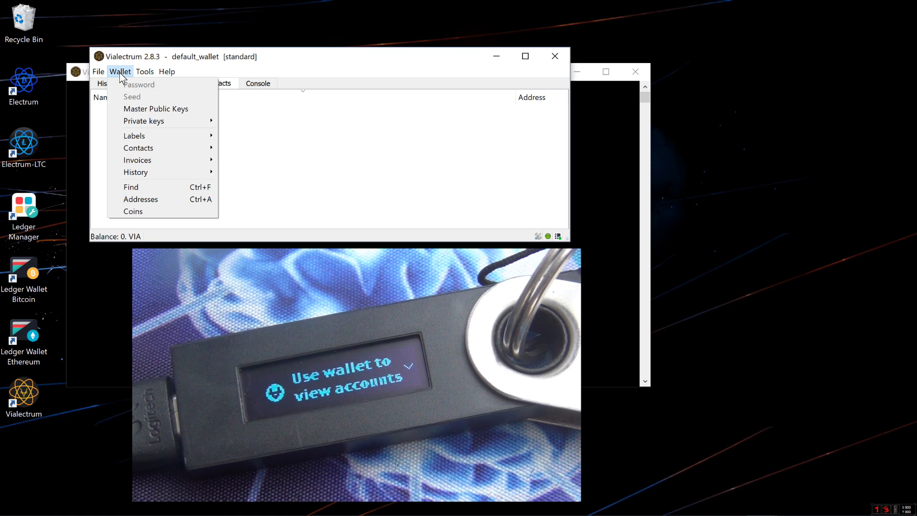
click(98, 72)
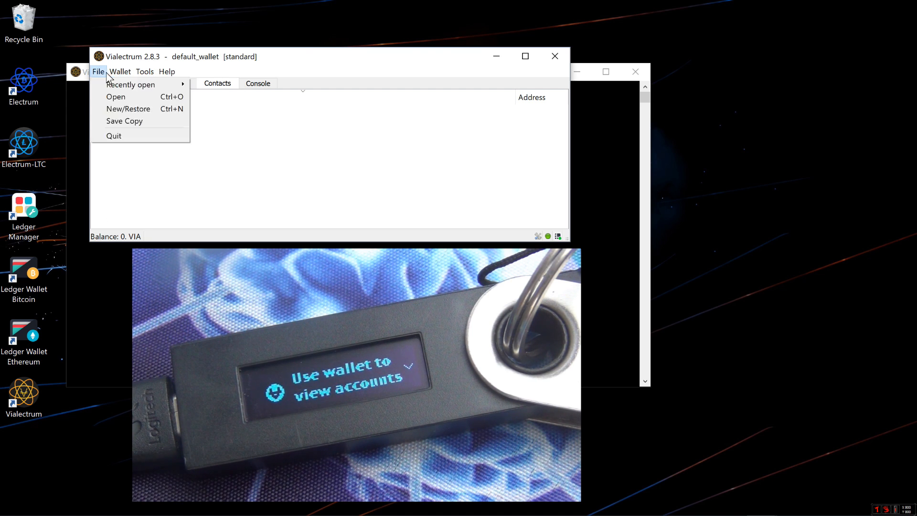
click(99, 71)
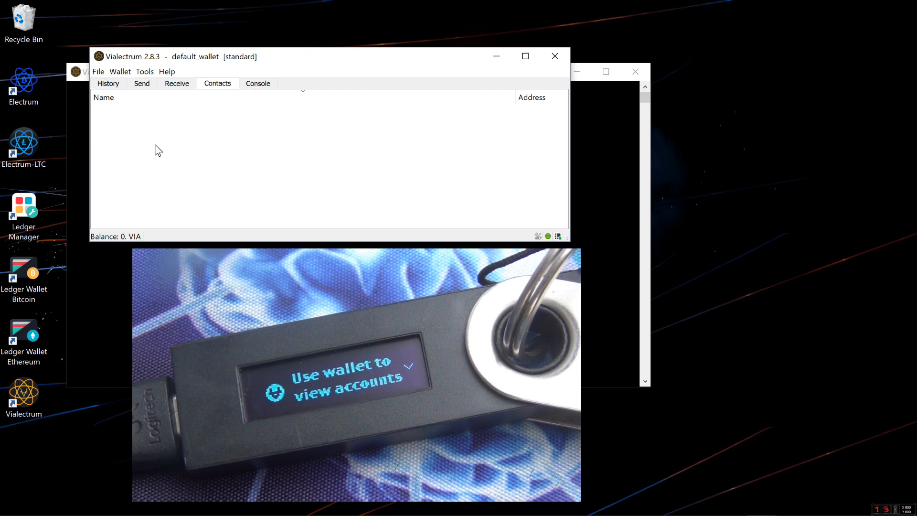